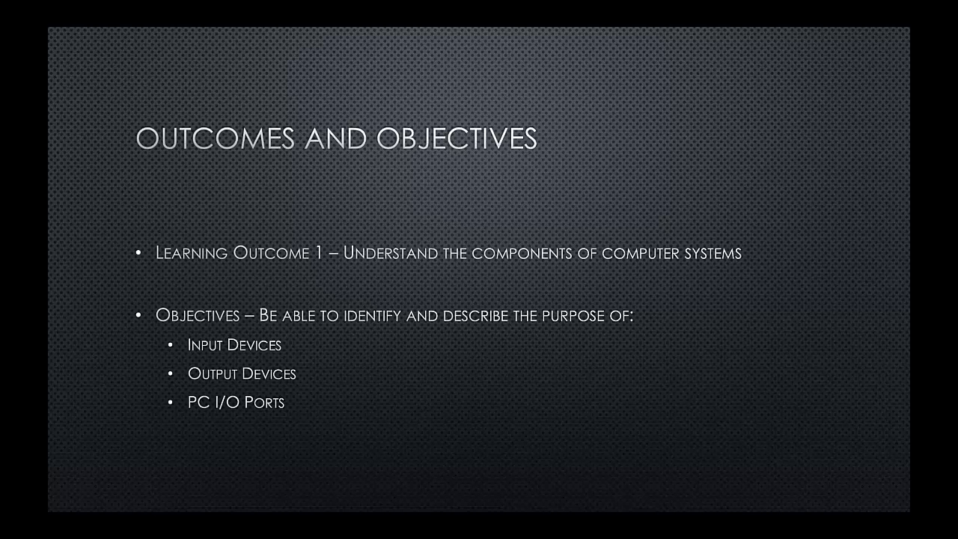
Step: Advance the slideshow through the USB and FireWire port slides to the audio ports slide
key("right")
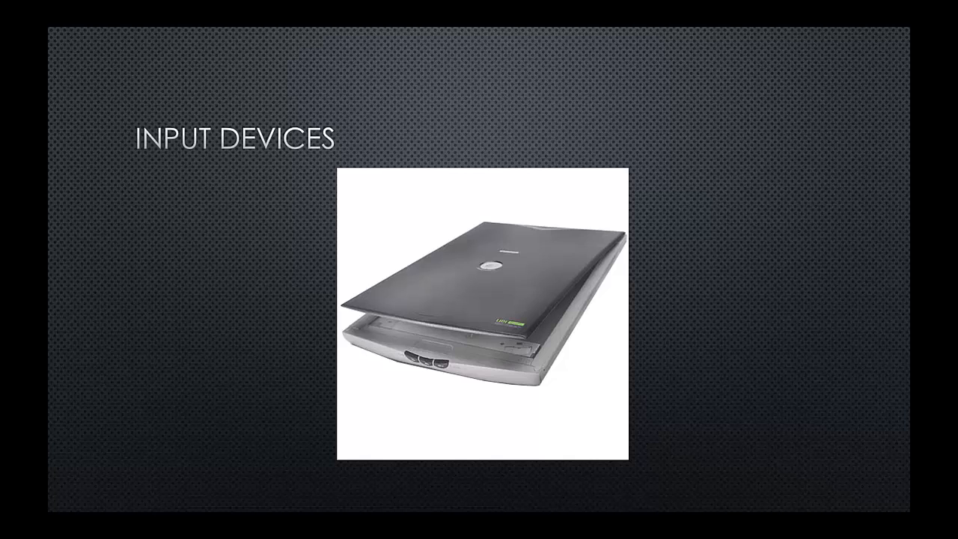
key("right")
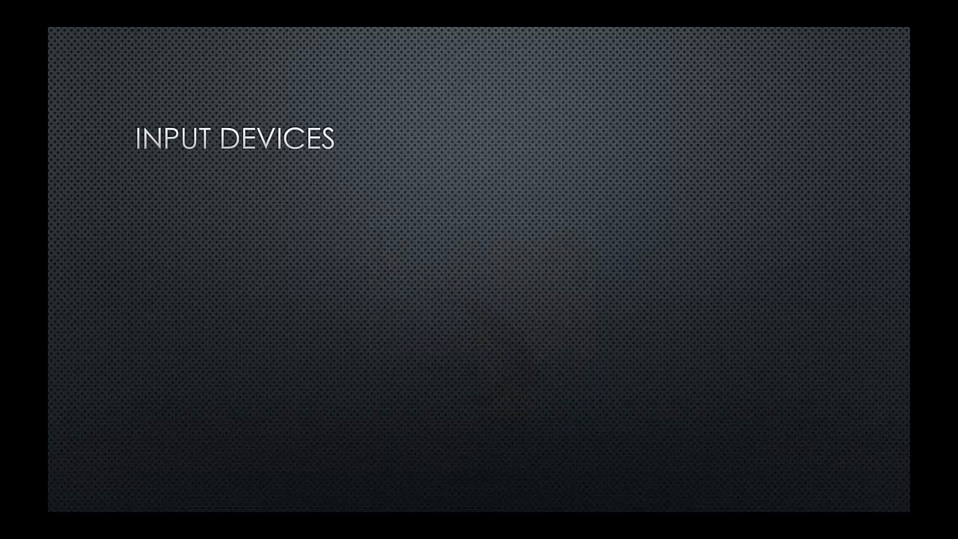
key("Right")
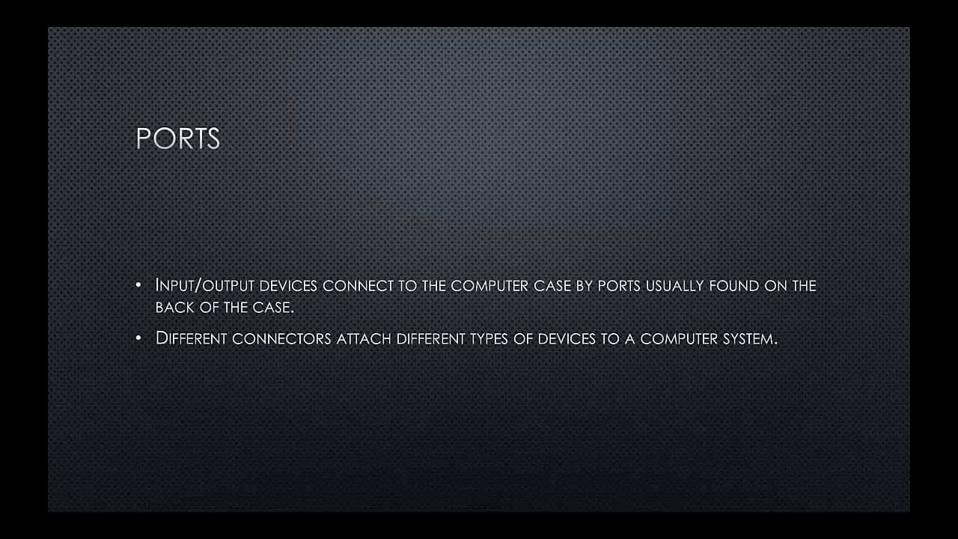
key("right")
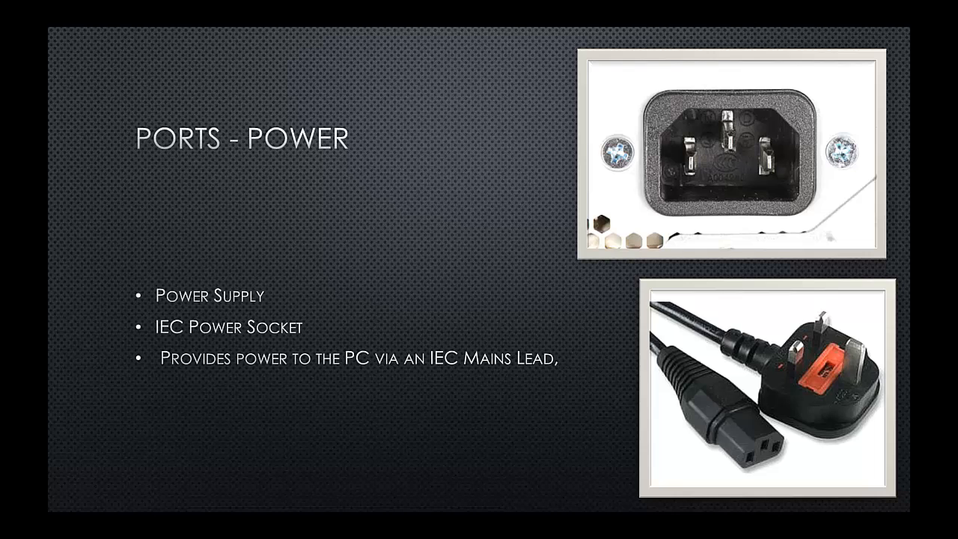
key("Right")
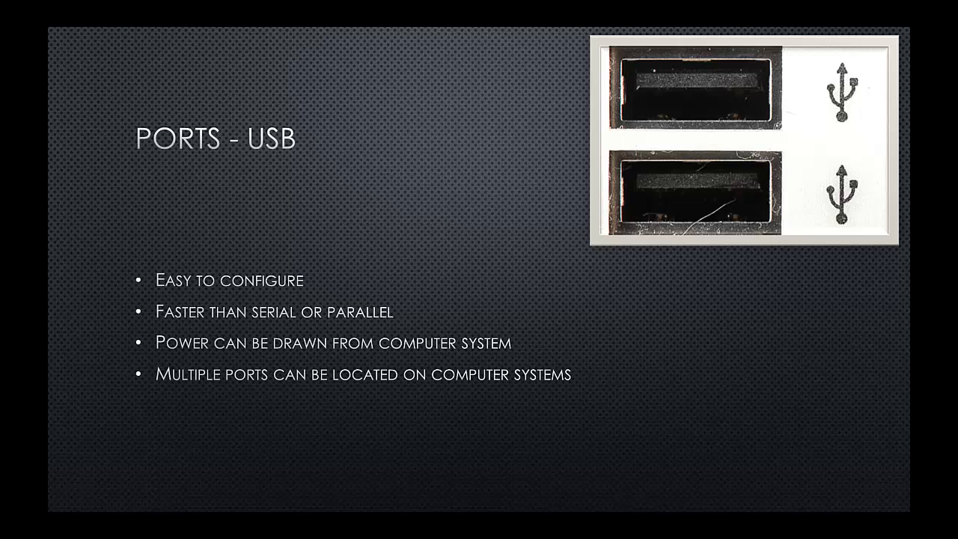
key("right")
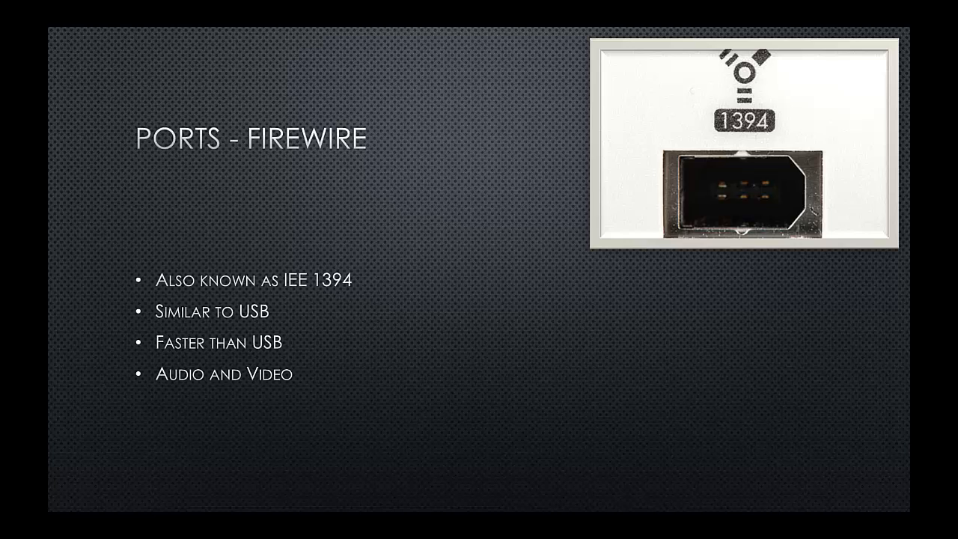
key("Right")
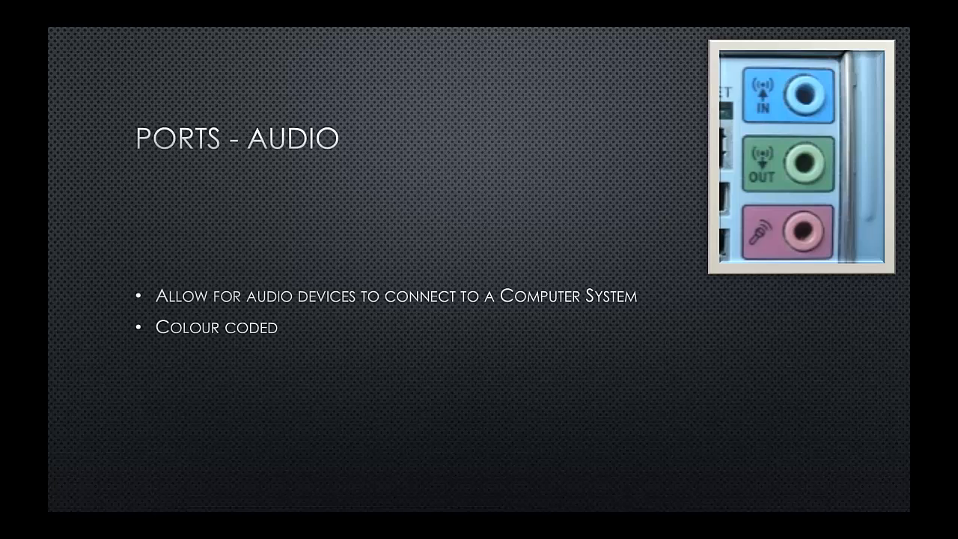
Step: Advance the slideshow one slide to the modem ports slide
key("Right")
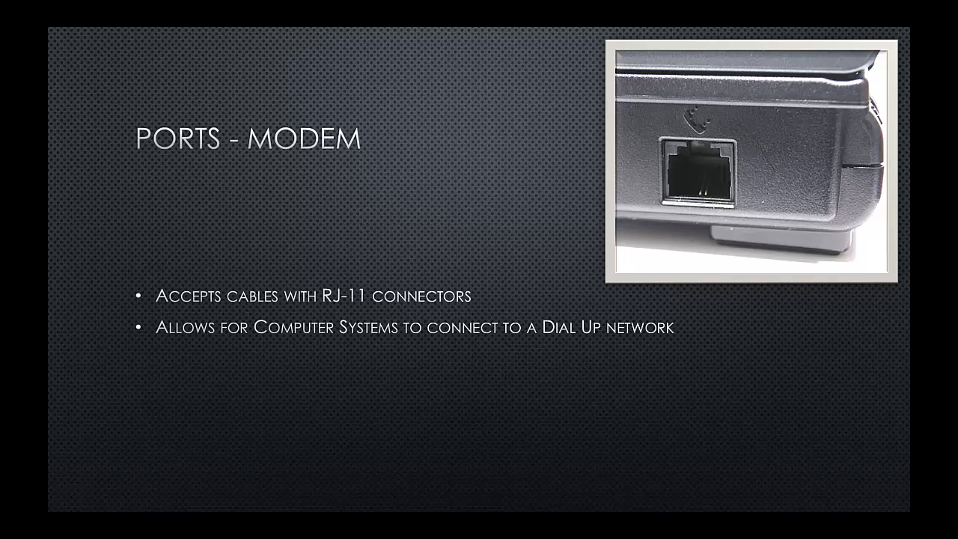
Step: Advance the slideshow one slide past the modem ports slide to the HDMI ports slide
key("right")
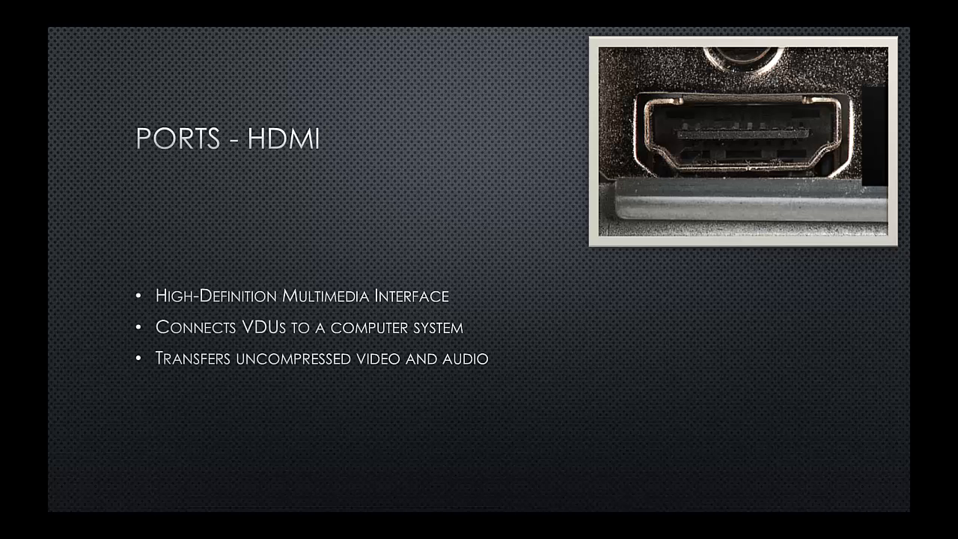
Step: Advance the slideshow one slide to the RCA ports slide with its connector photo
key("Right")
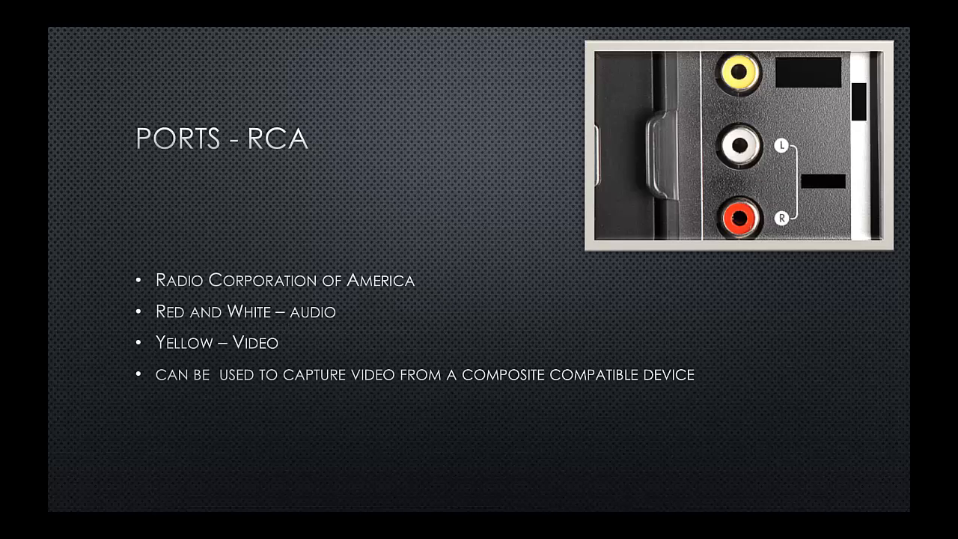